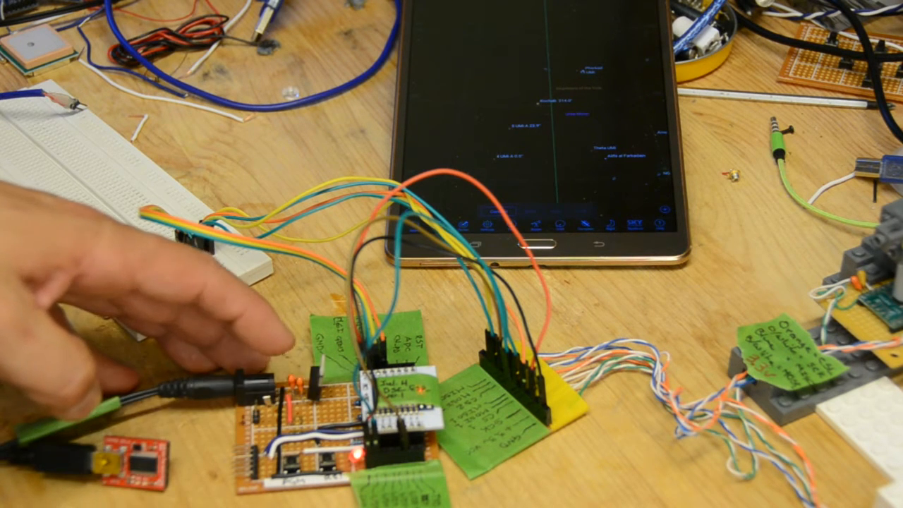
mouse_move(318, 353)
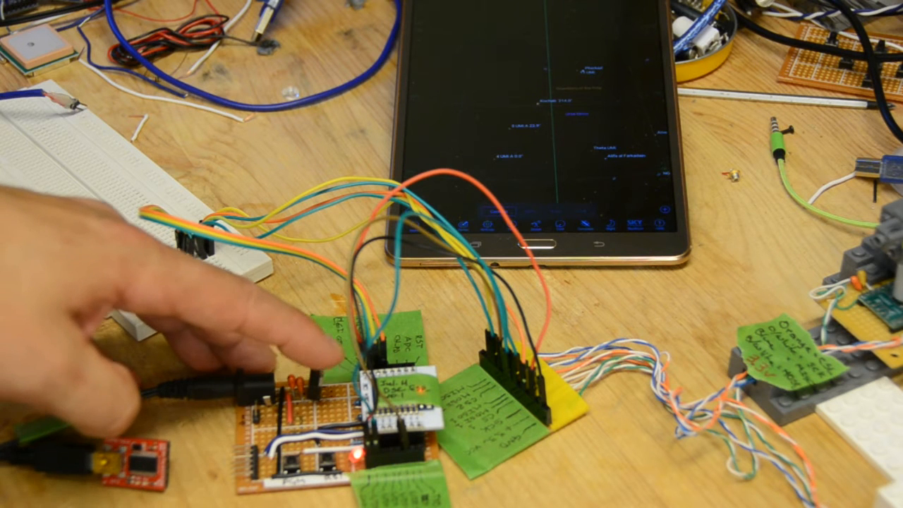